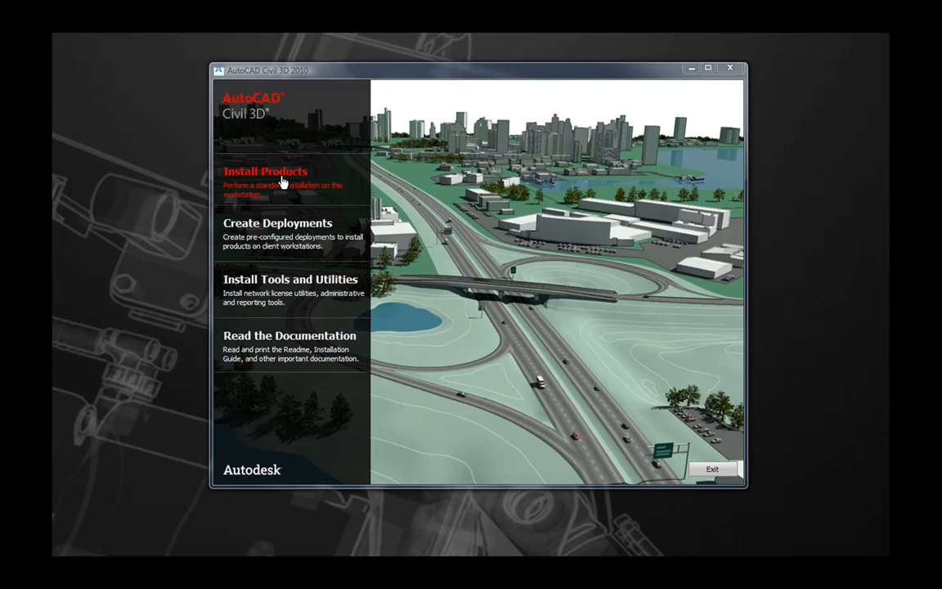
Start a standard installation with Civil 3D 2010 and Vault 2010 Client selected.
click(265, 171)
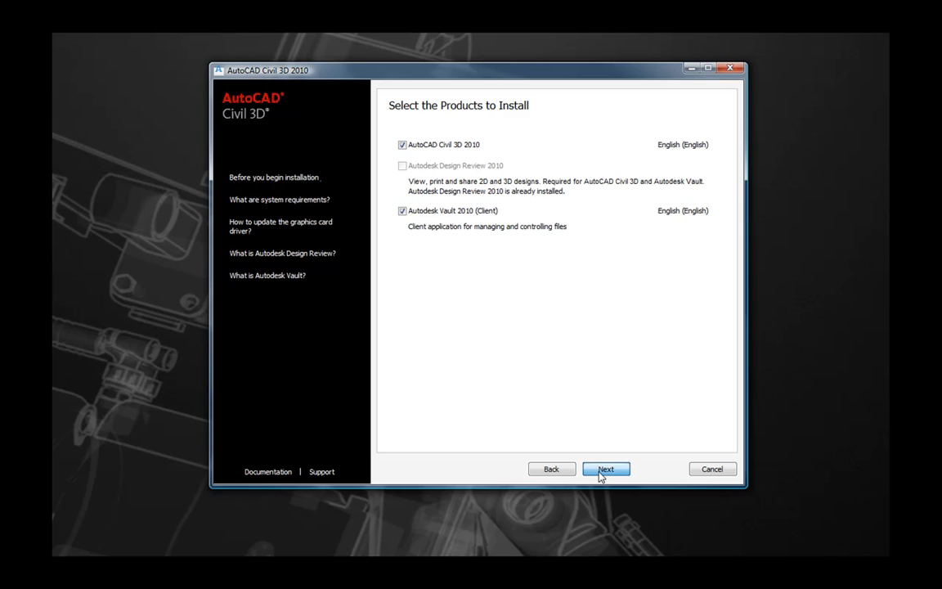
Advance past product selection to the United States license agreement.
click(607, 469)
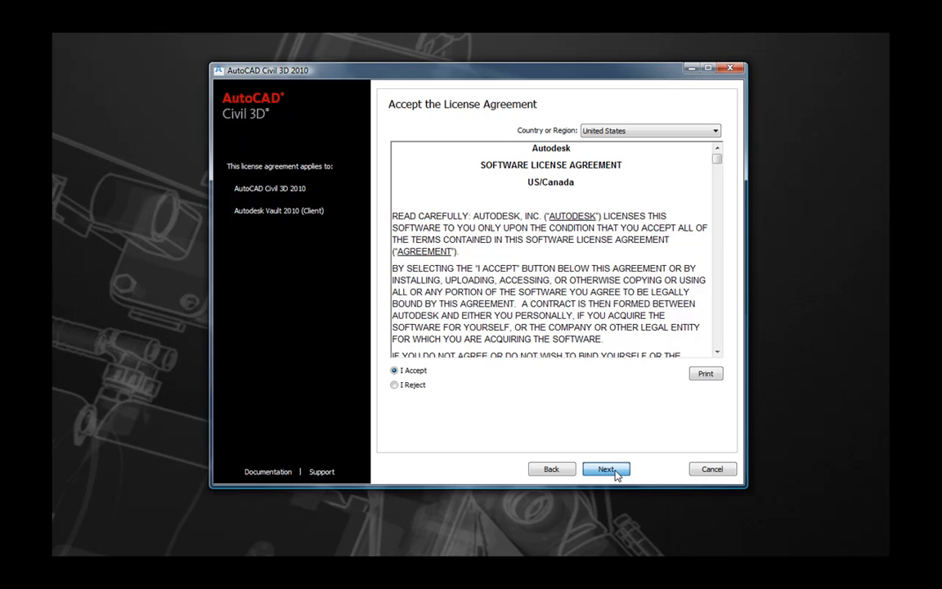
click(606, 469)
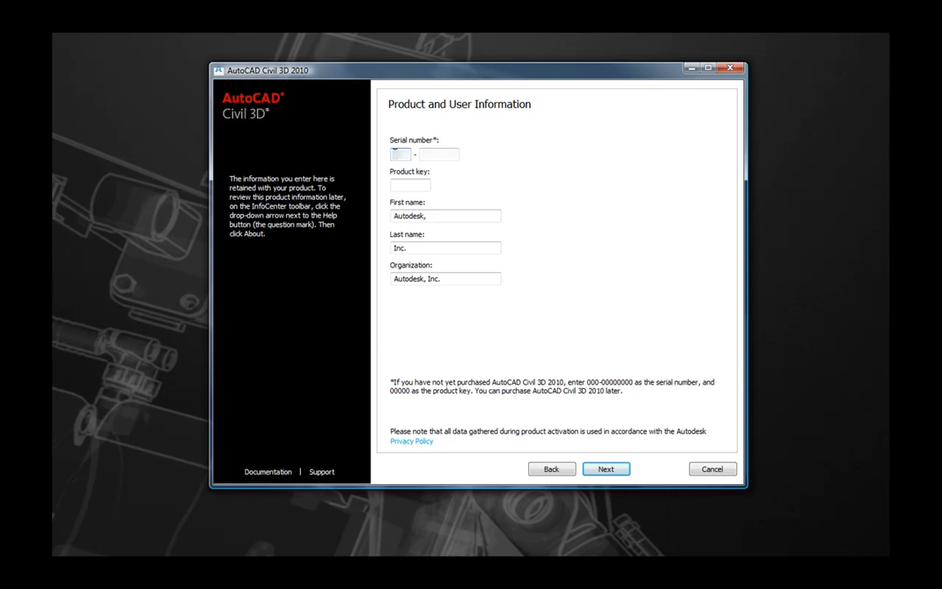
click(440, 154)
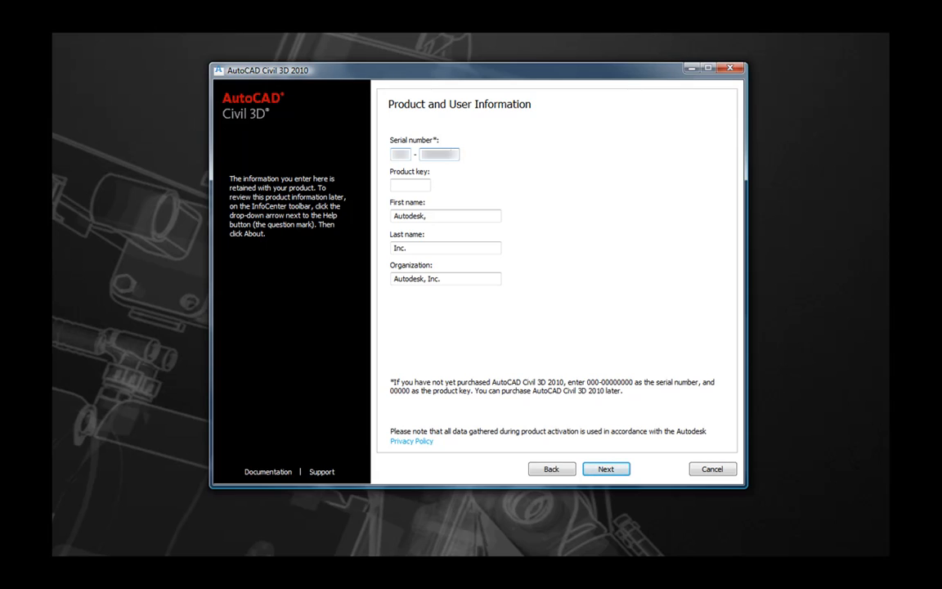
click(410, 185)
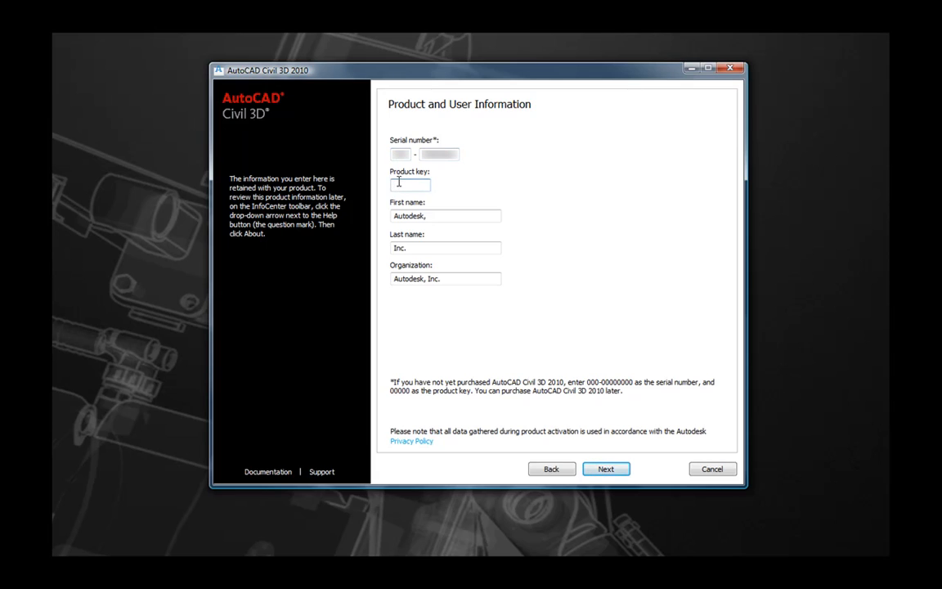
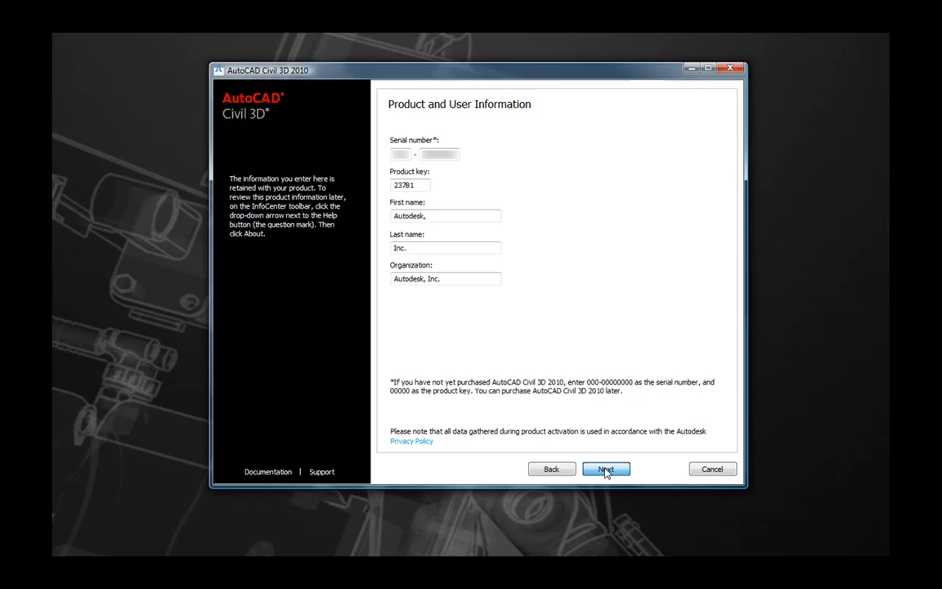
click(606, 468)
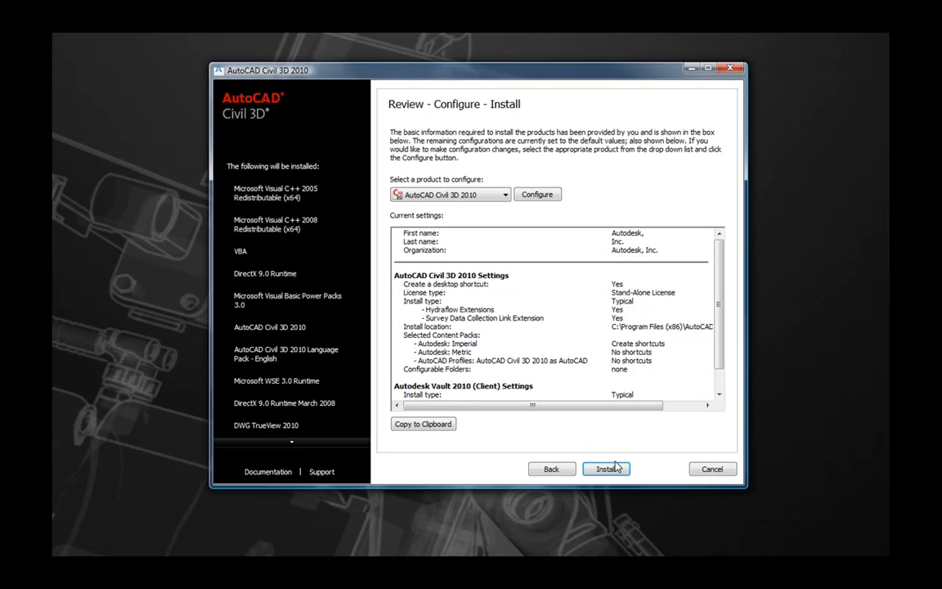
mouse_move(578, 311)
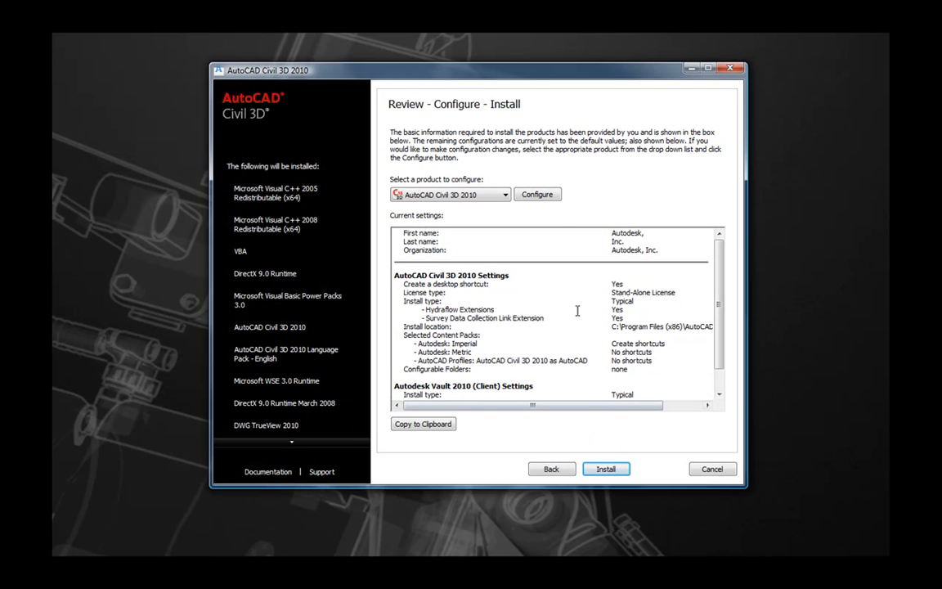
mouse_move(537, 195)
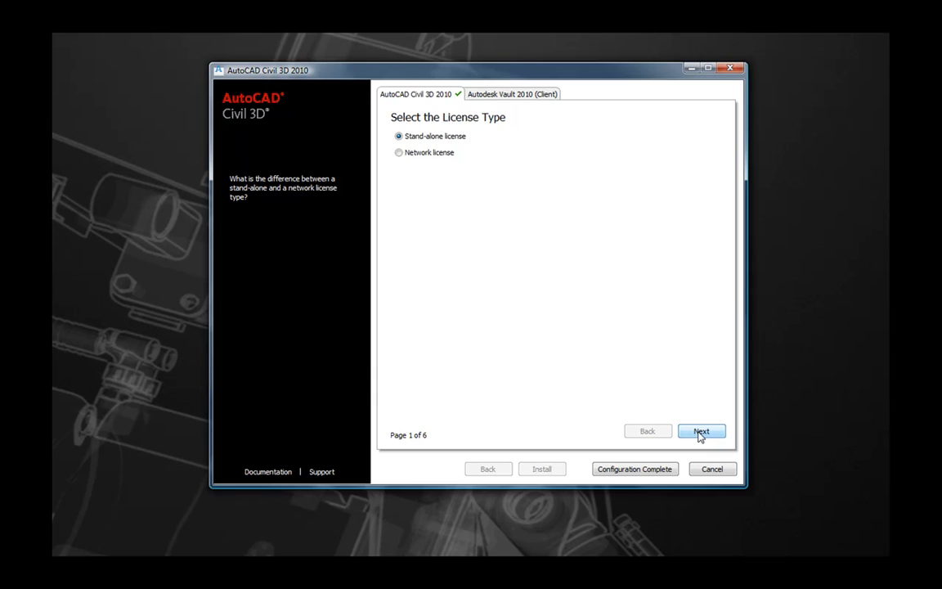
Choose Typical install including Hydraflow and Survey Data Collection Link extensions.
click(701, 431)
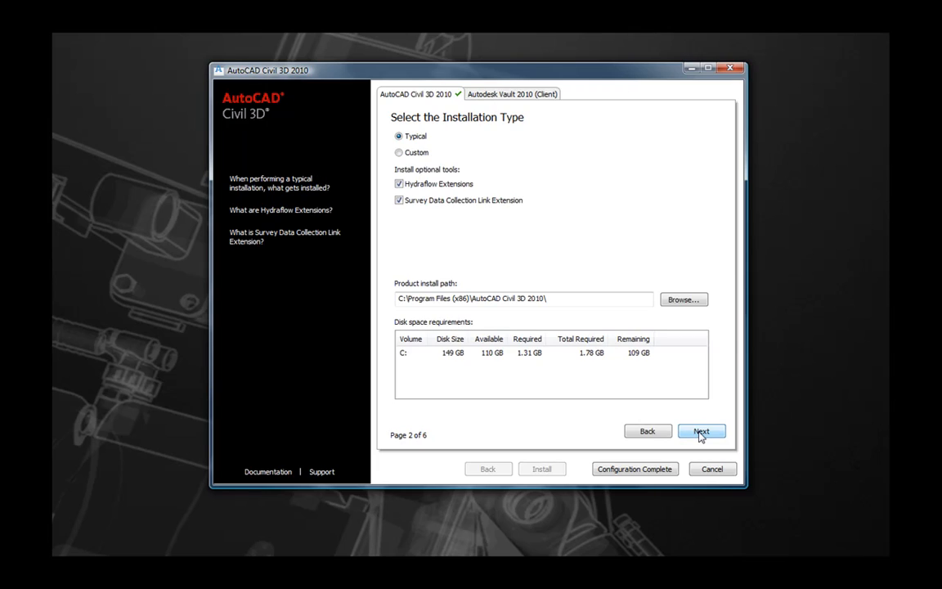
mouse_move(427, 194)
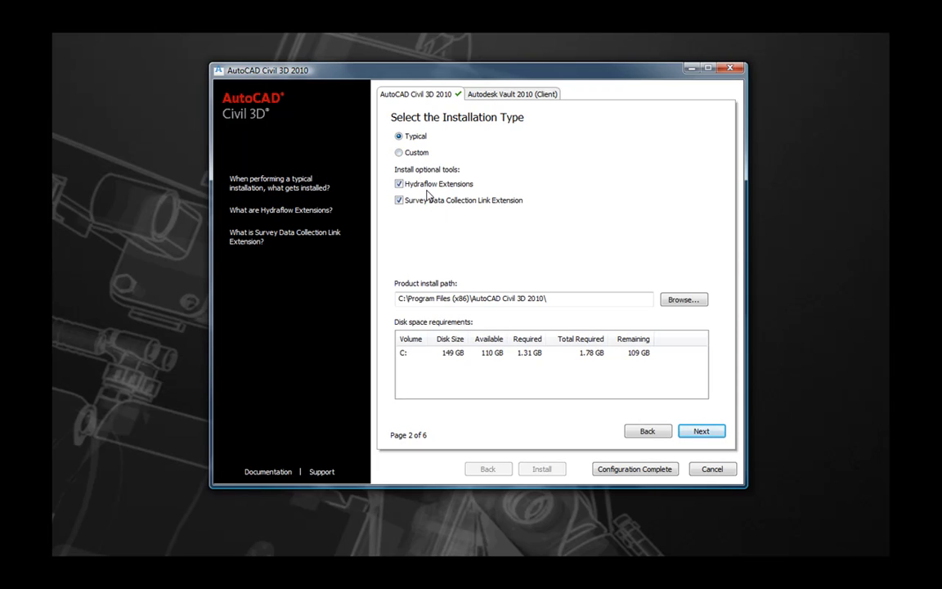
mouse_move(536, 276)
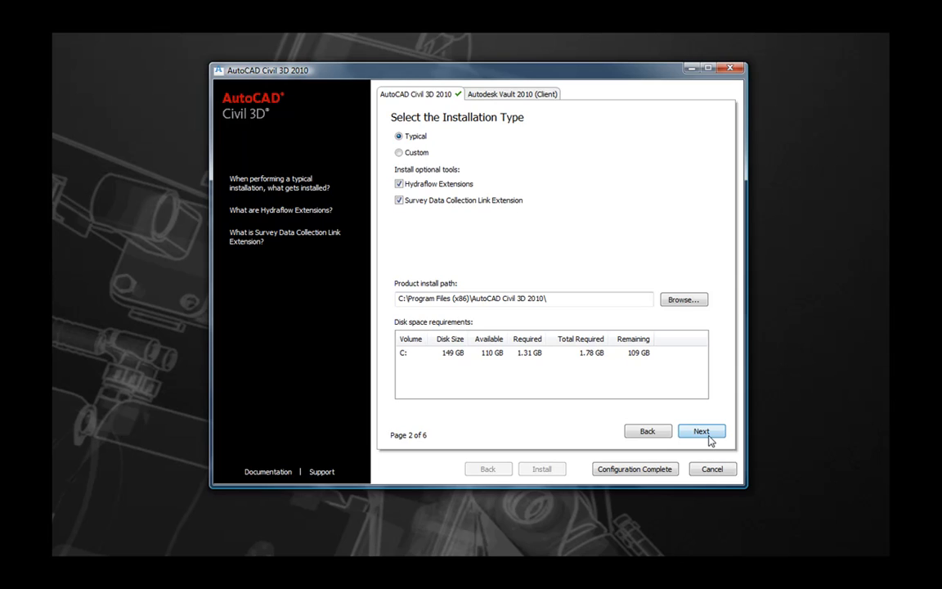
Review content packs, keeping the AutoCAD profile, Imperial and Metric packs selected.
click(701, 431)
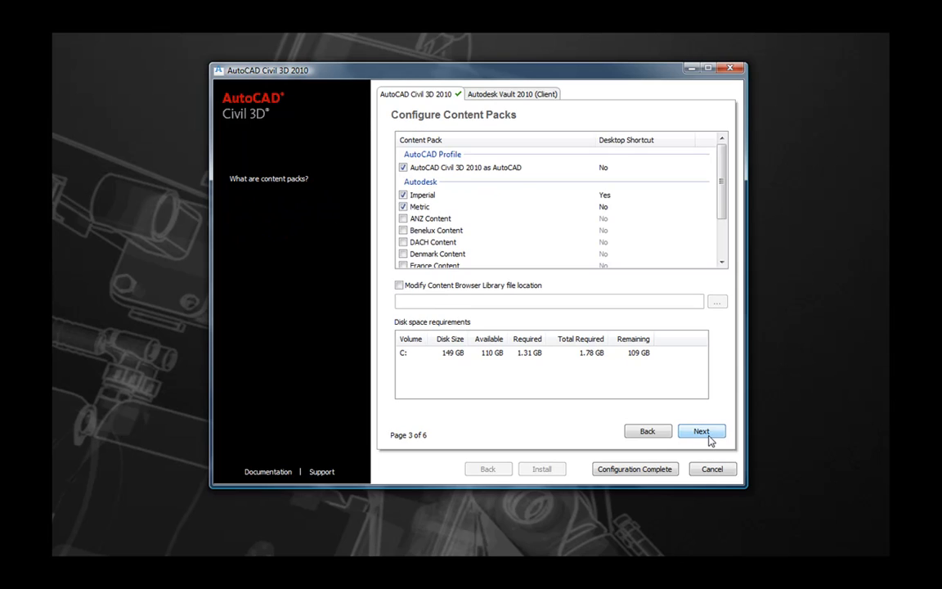
mouse_move(437, 181)
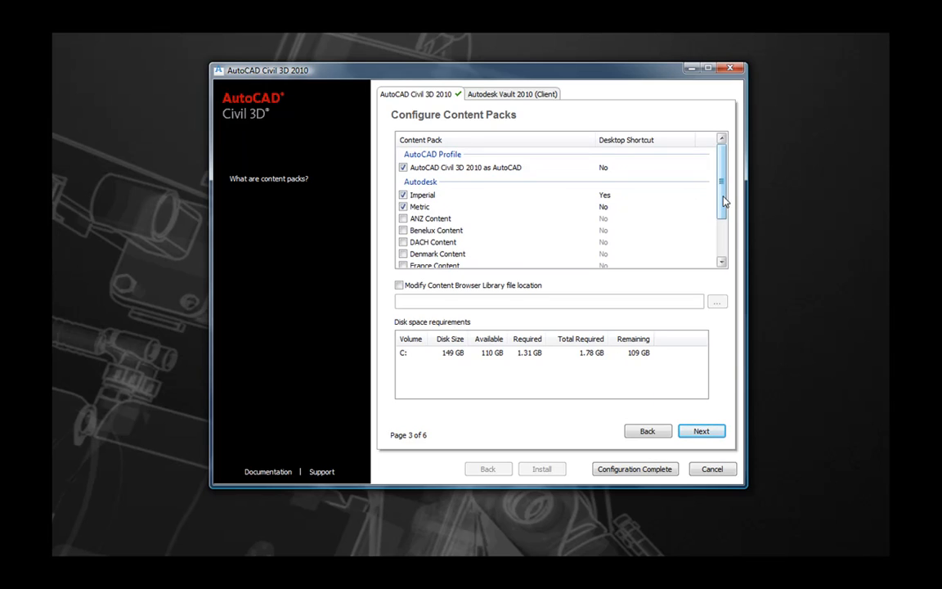
scroll(down, 3)
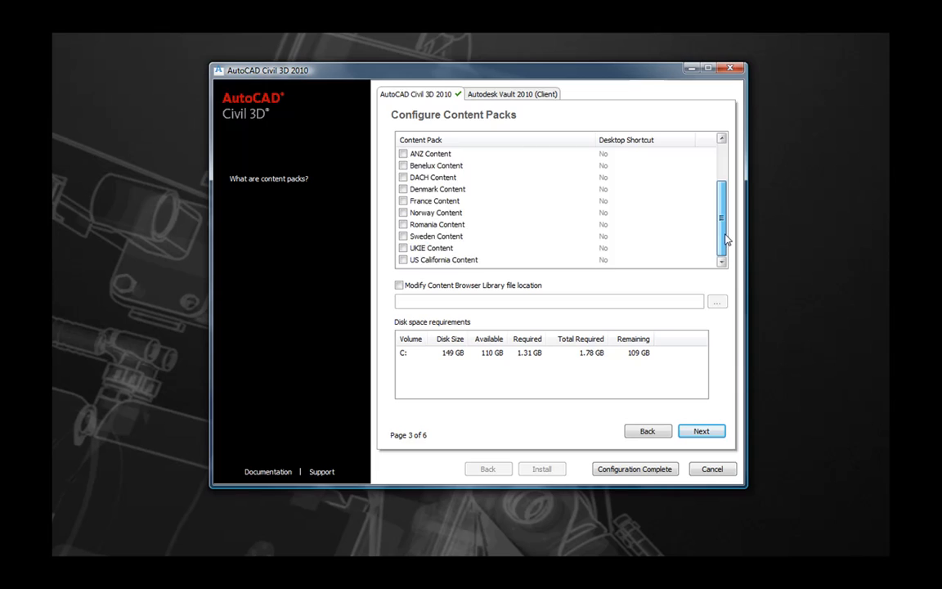
scroll(up, 3)
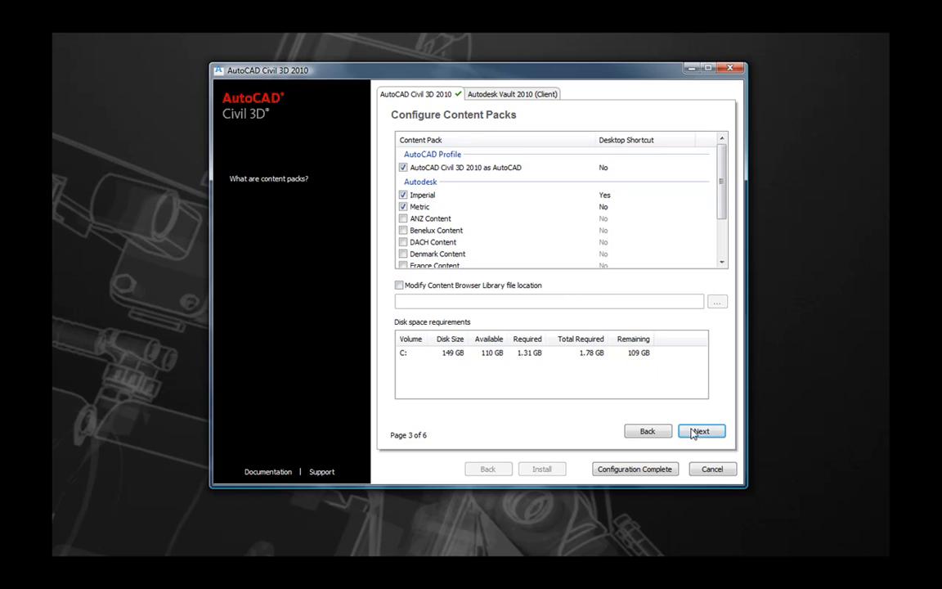
click(701, 431)
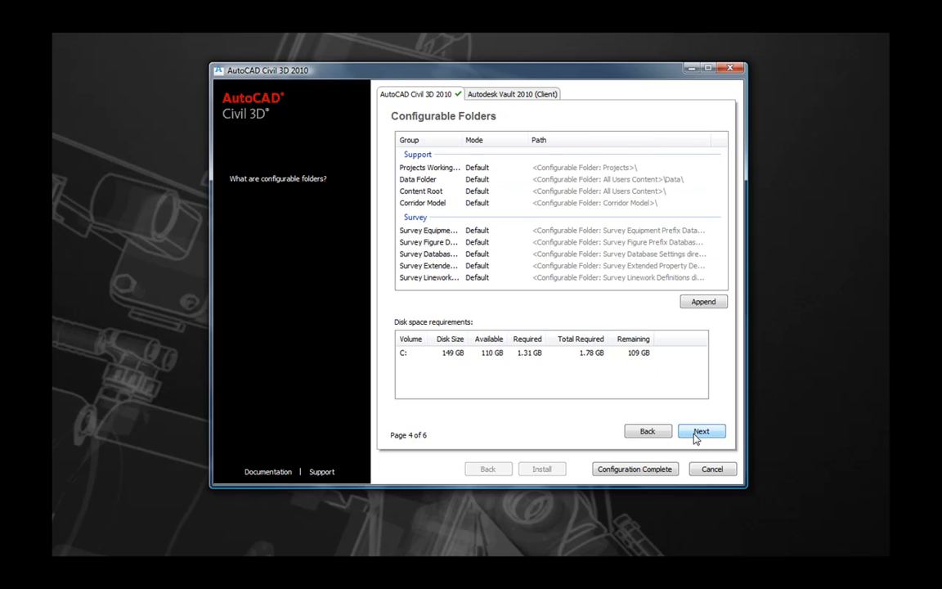
mouse_move(619, 280)
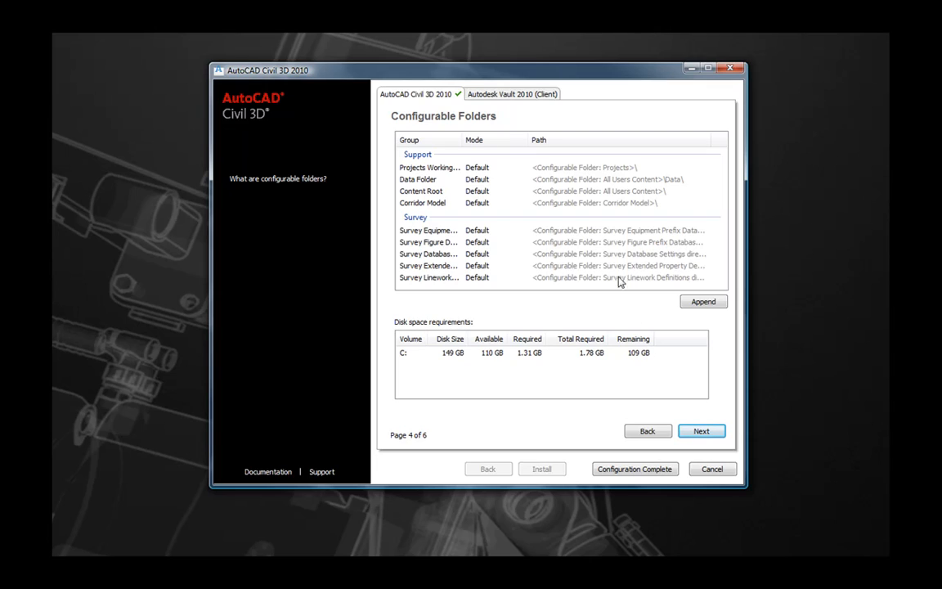
mouse_move(699, 413)
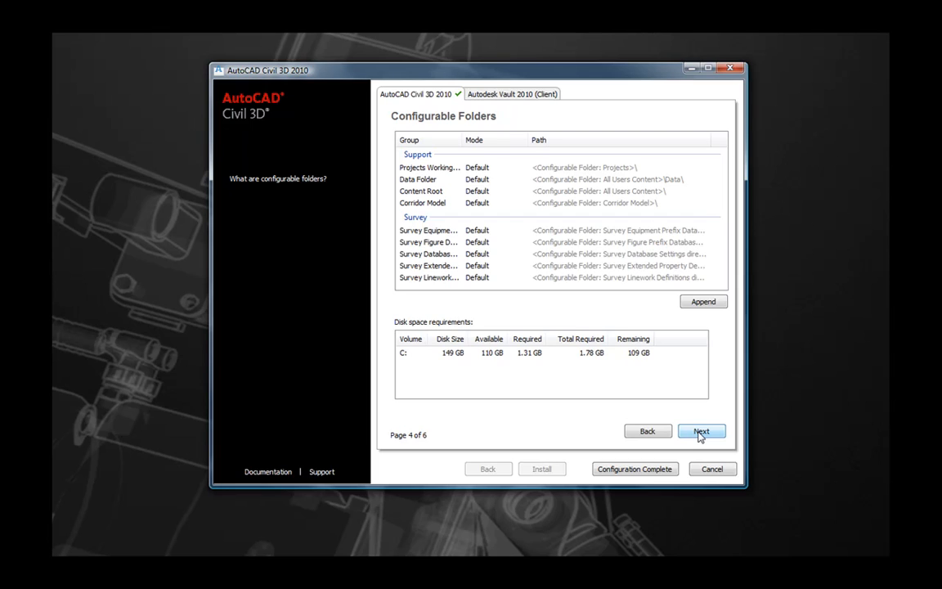
Accept folder defaults and download the Civil 3D 2010 Update 2 service pack.
click(701, 431)
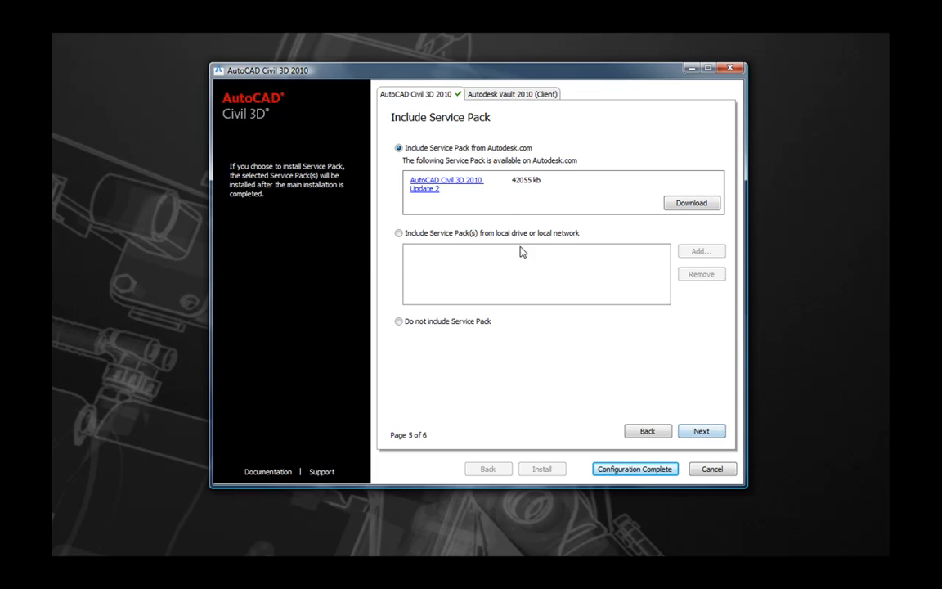
mouse_move(691, 203)
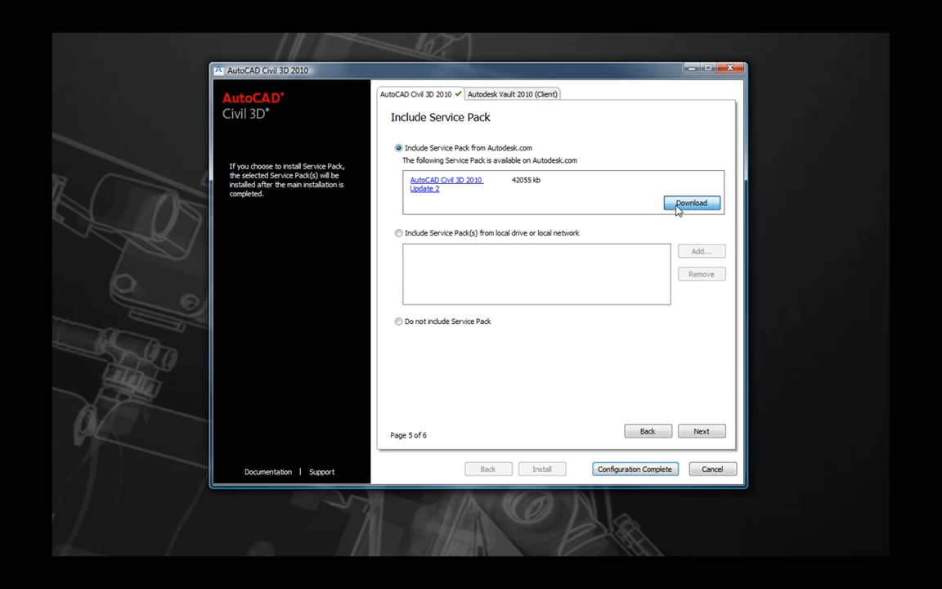
click(691, 203)
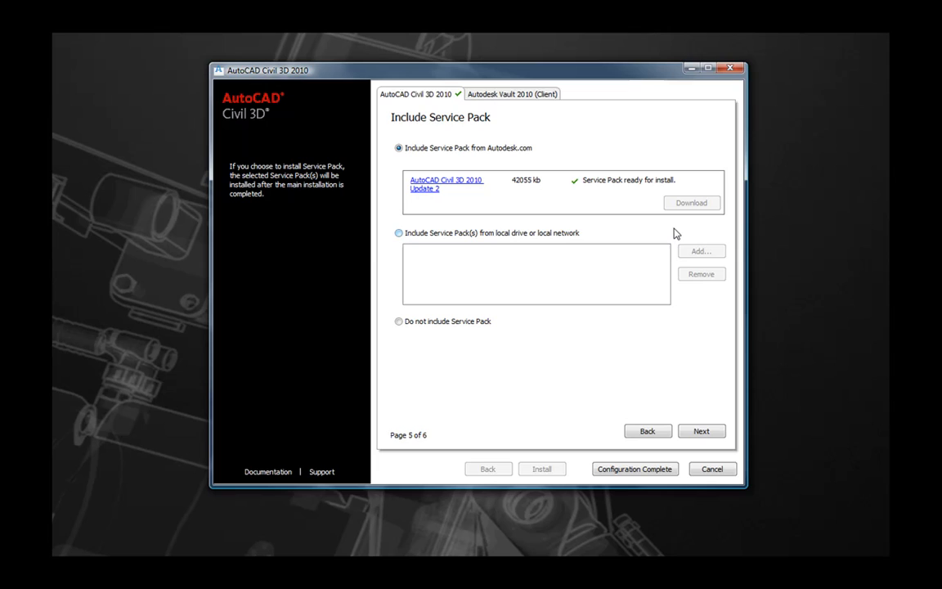
mouse_move(701, 432)
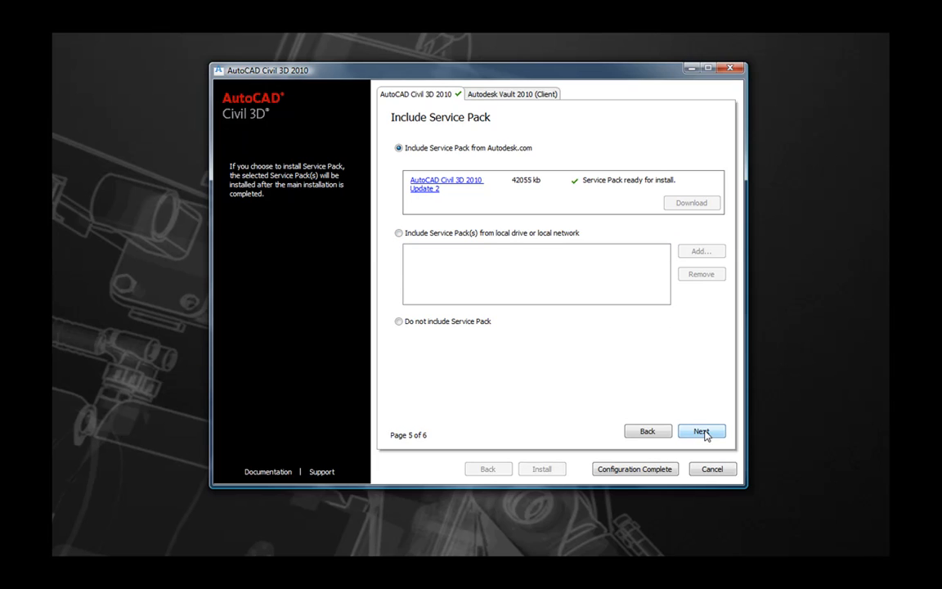
Include Update 2 and reach the Civil 3D Configuration Complete page.
click(701, 431)
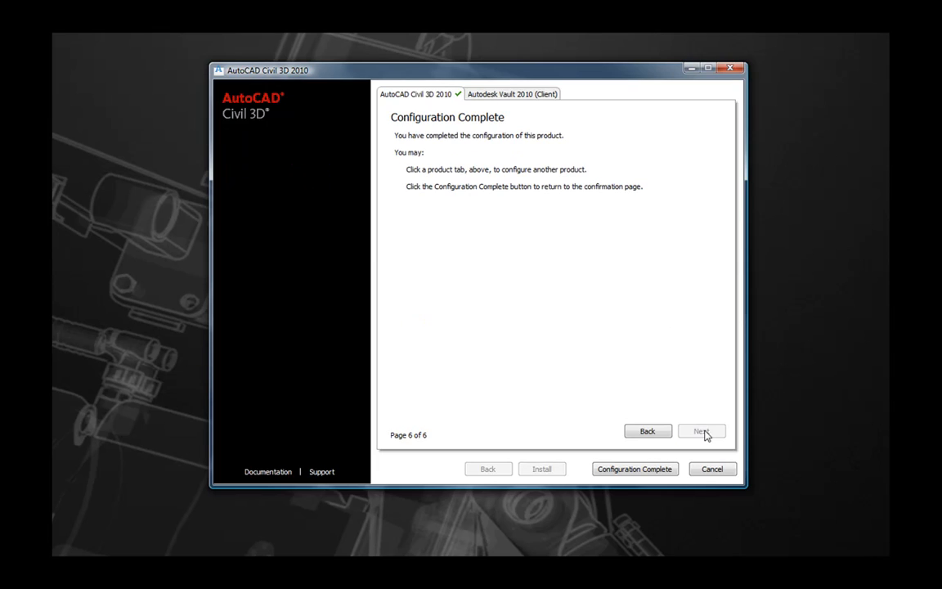
mouse_move(635, 469)
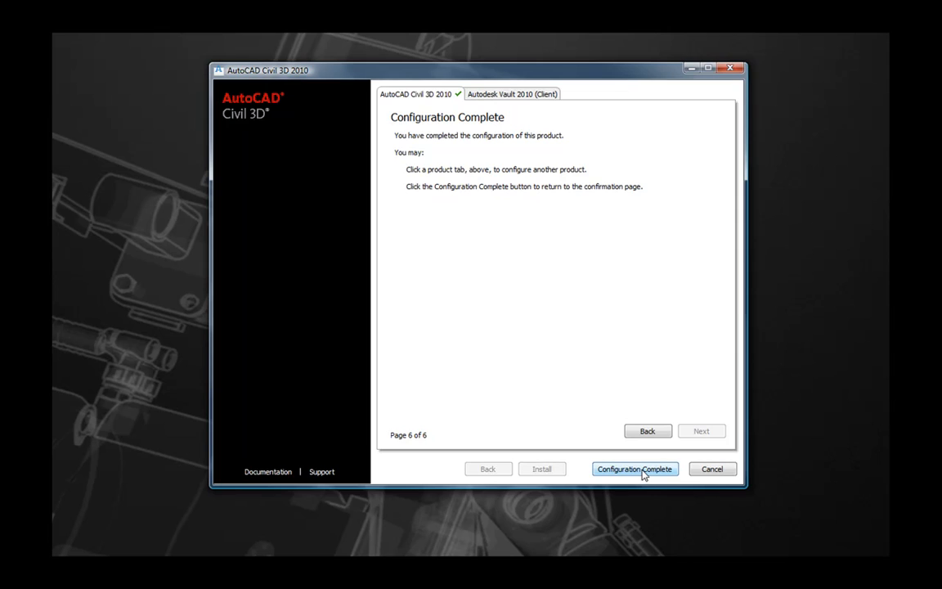
mouse_move(517, 98)
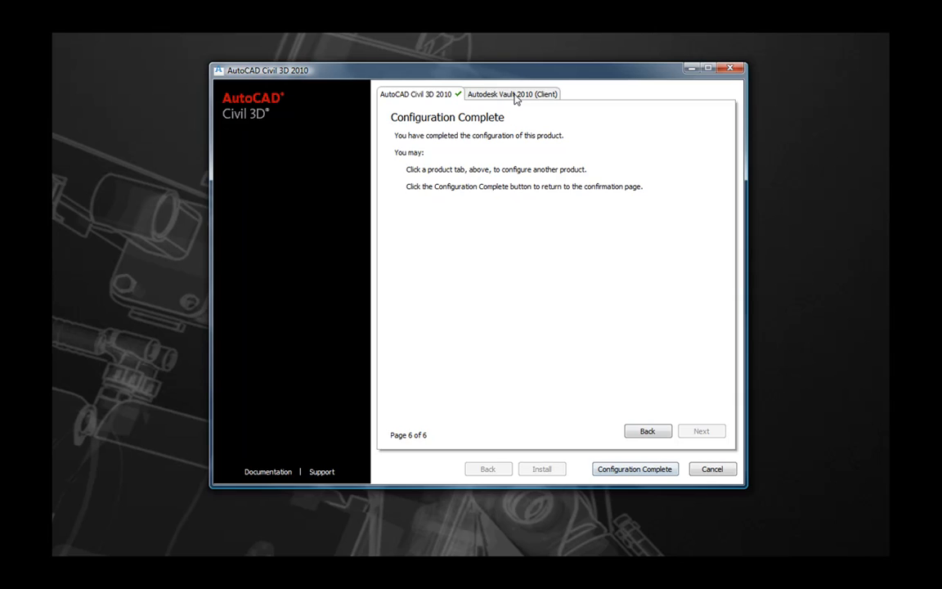
Configure Vault 2010 Client as a typical install and return to the summary.
click(513, 94)
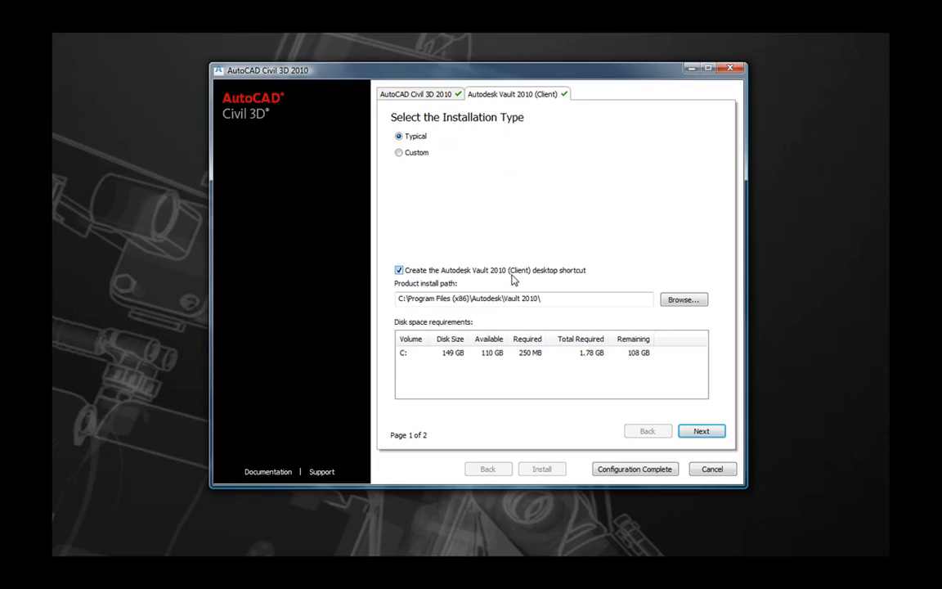
mouse_move(701, 431)
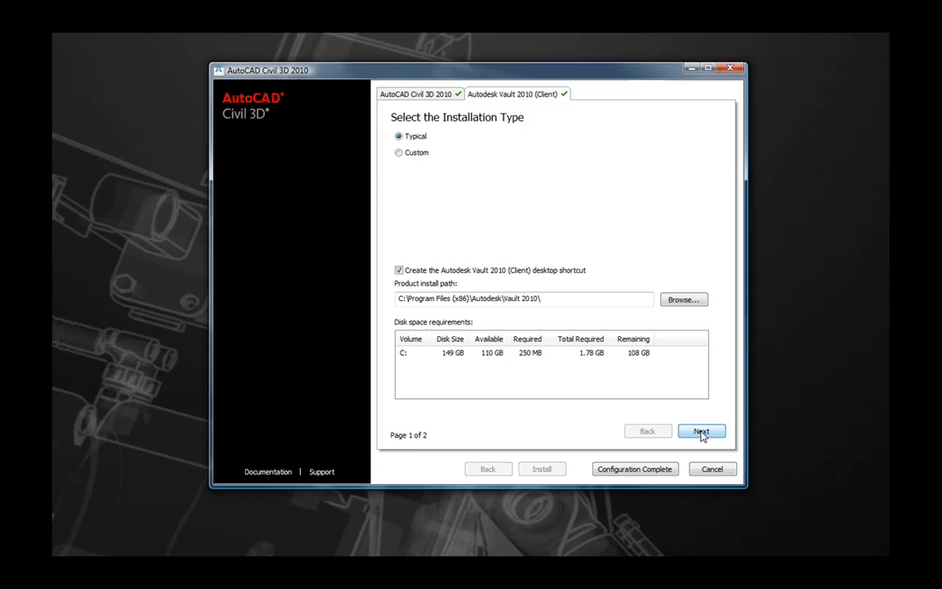
click(701, 431)
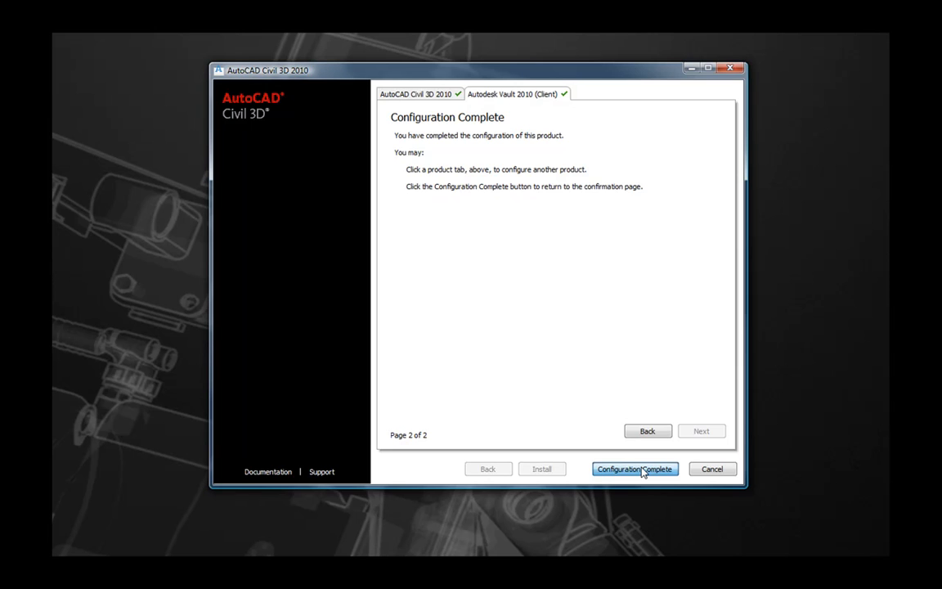
click(635, 468)
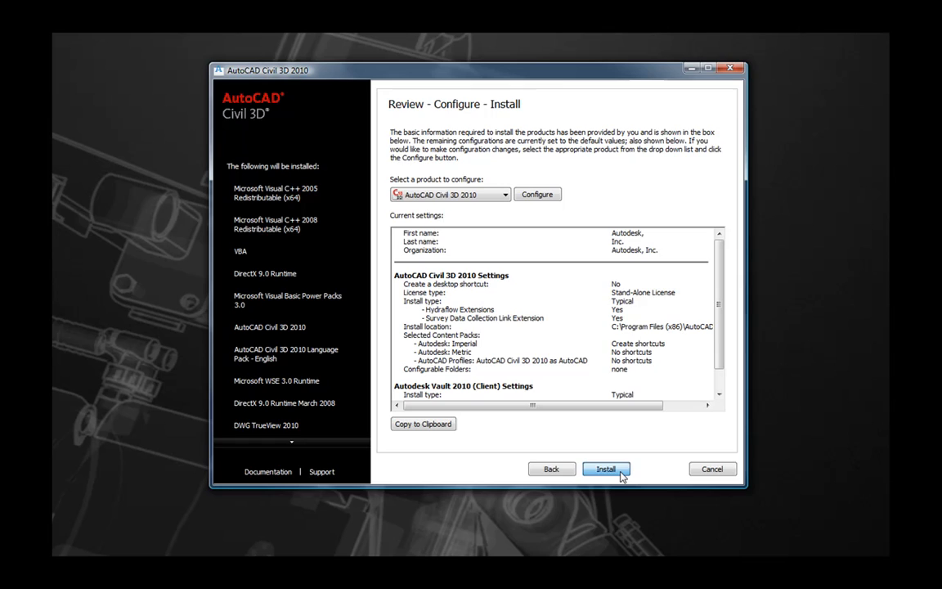
Begin installation and confirm the Disk 2 and Disk 3 insertion prompts.
click(605, 469)
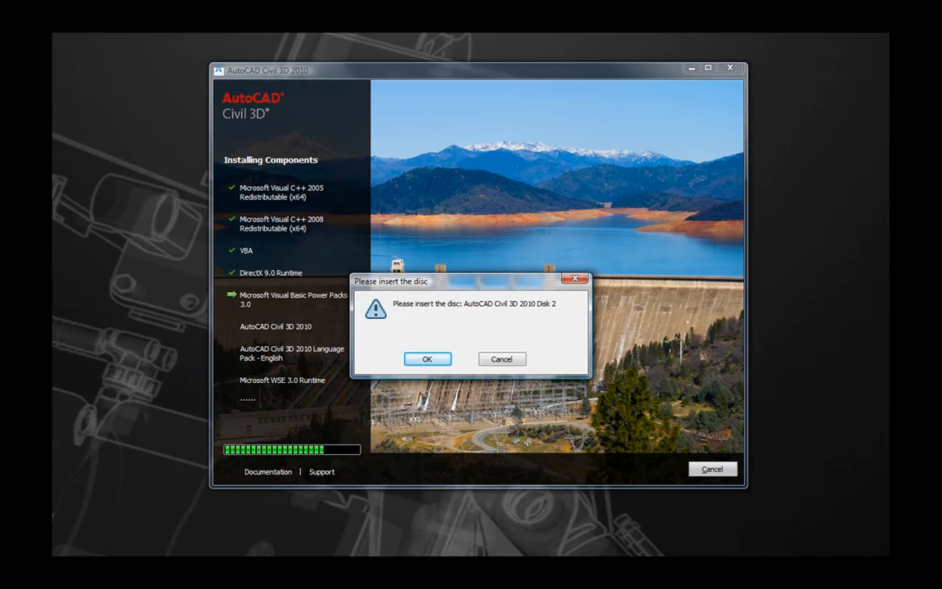
mouse_move(440, 389)
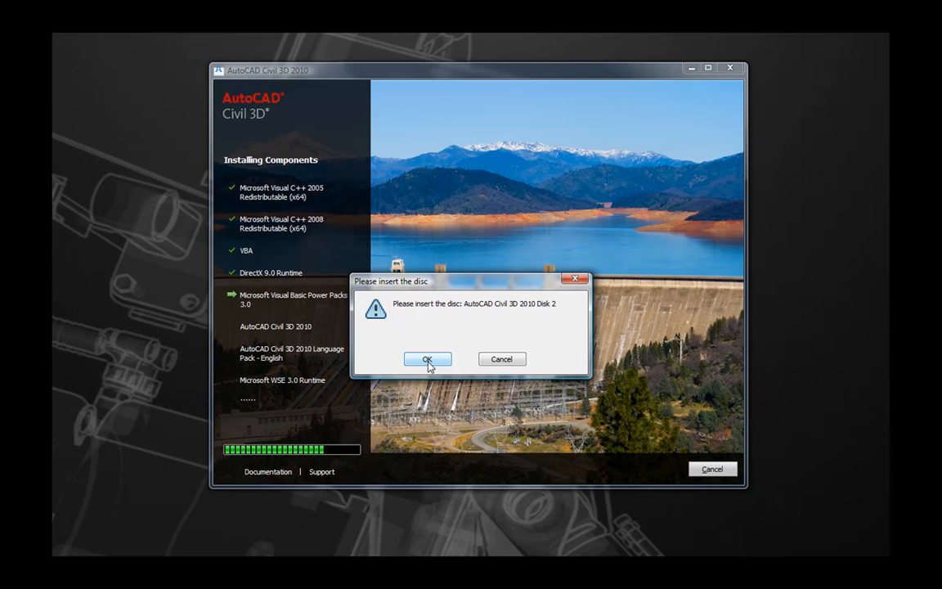
click(427, 360)
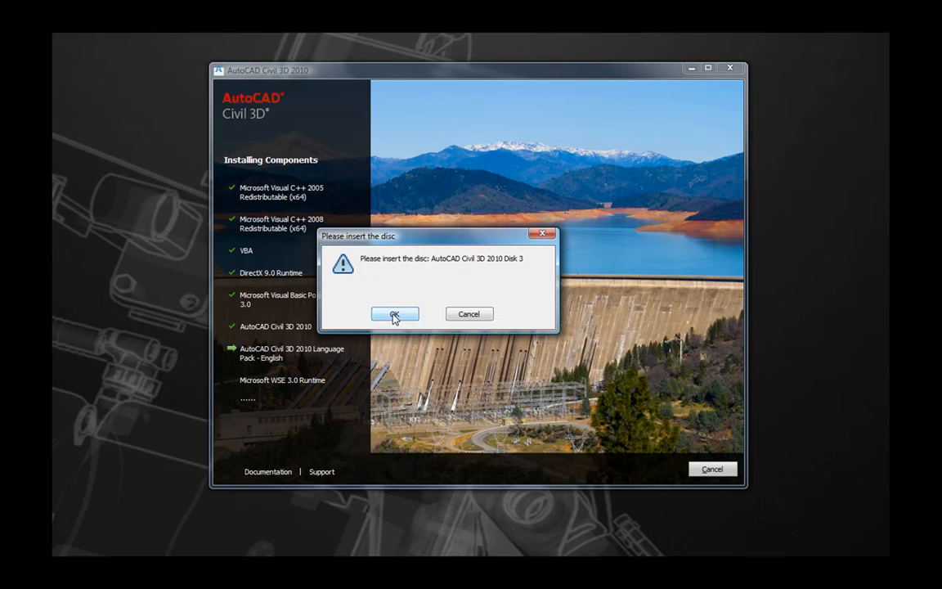
click(395, 314)
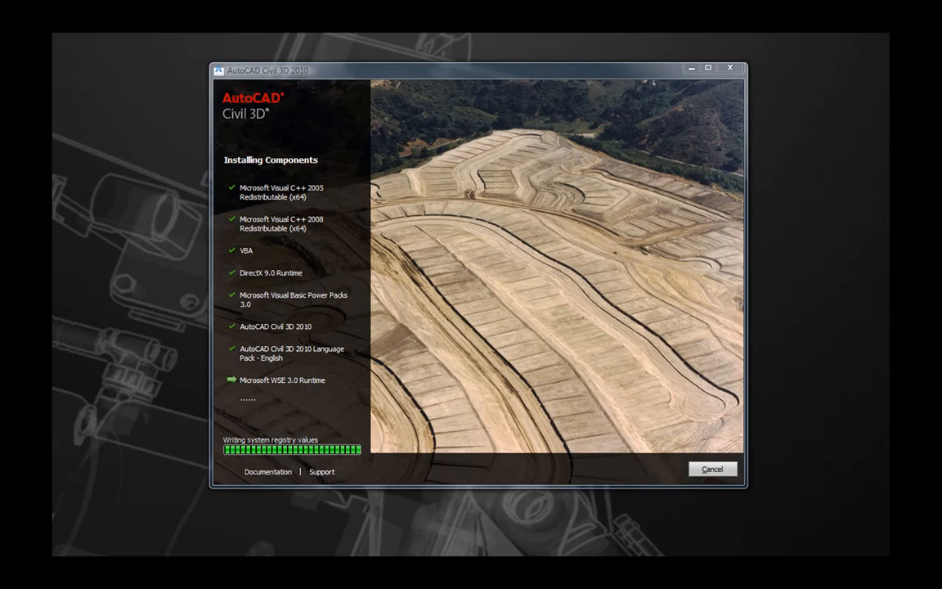